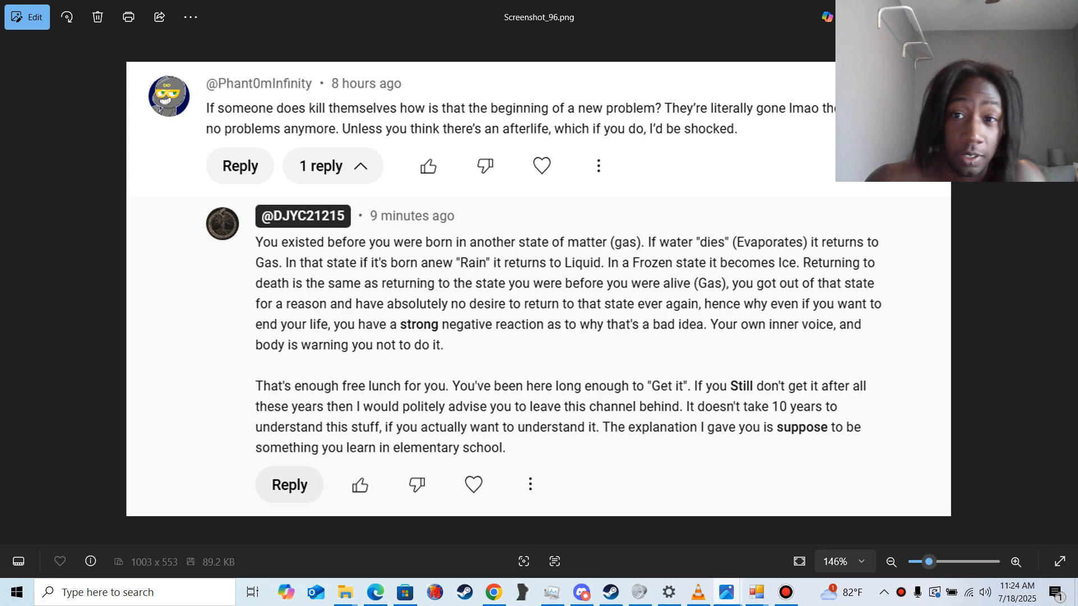
Zoom the comment thread screenshot out to 110% so it displays smaller
left_click(891, 561)
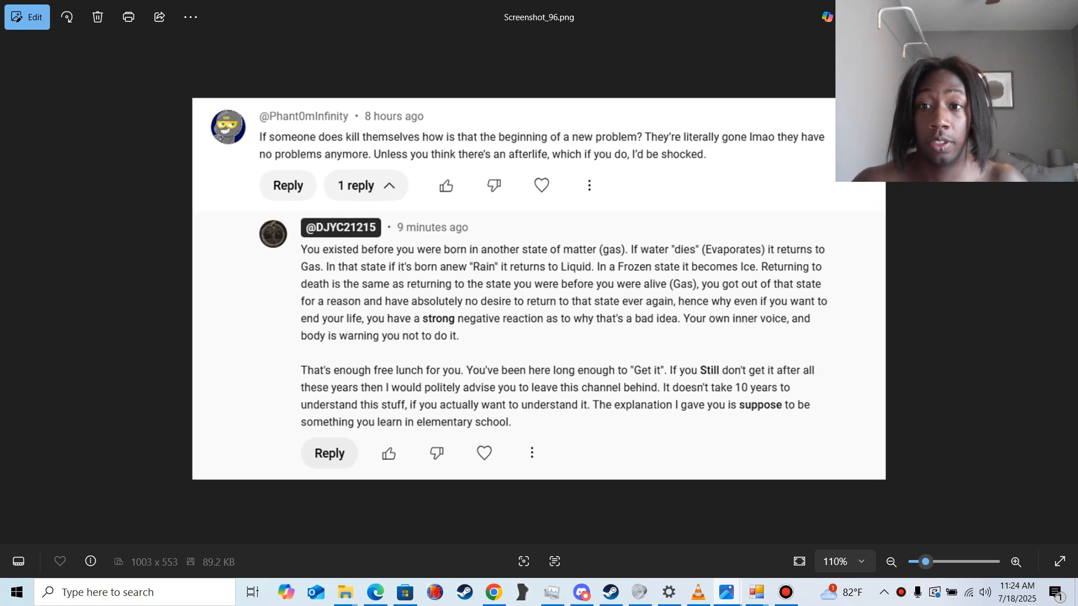
Expand the system tray overflow to show hidden background app icons
left_click(1016, 562)
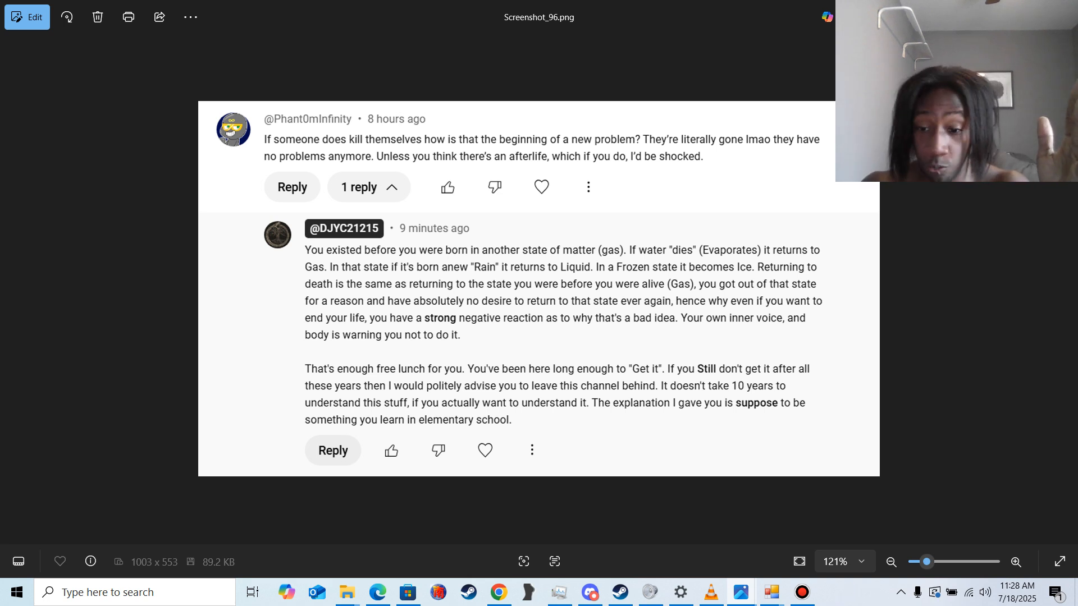
left_click(901, 592)
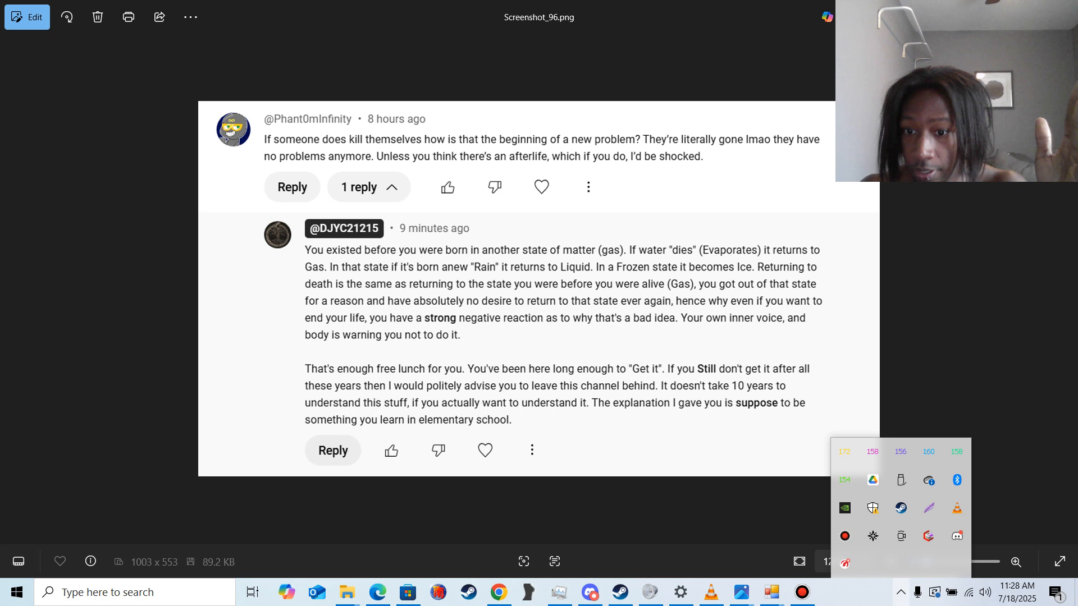